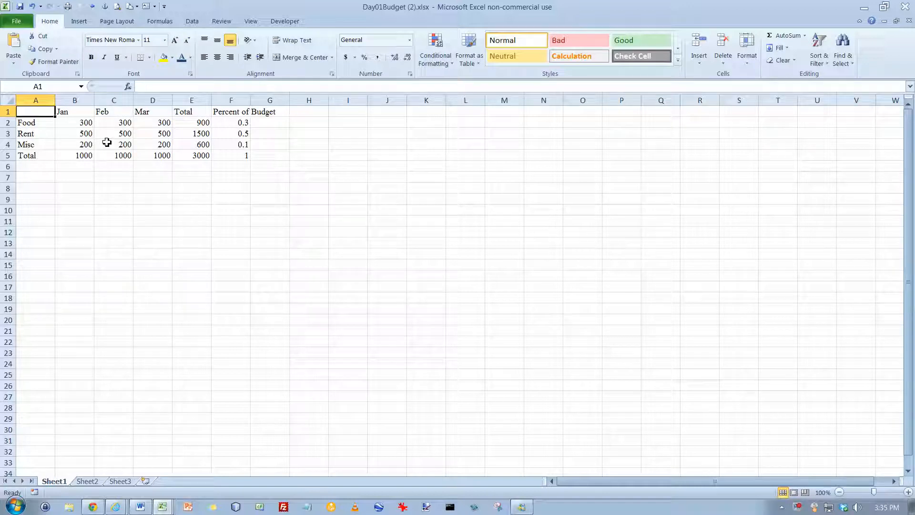
{"action": "mouse_move", "coordinate": [137, 134]}
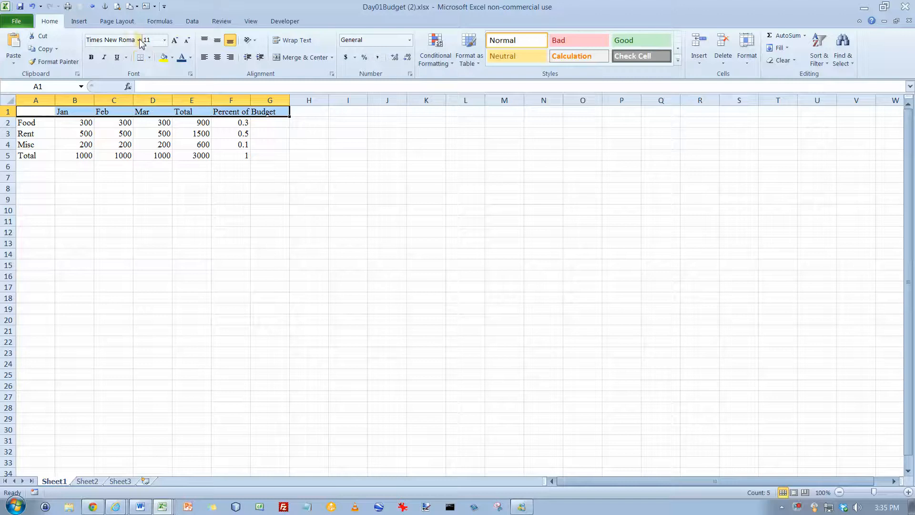
Change the selected heading row A1:G1 from Times New Roman to Verdana
{"action": "left_click", "coordinate": [154, 40]}
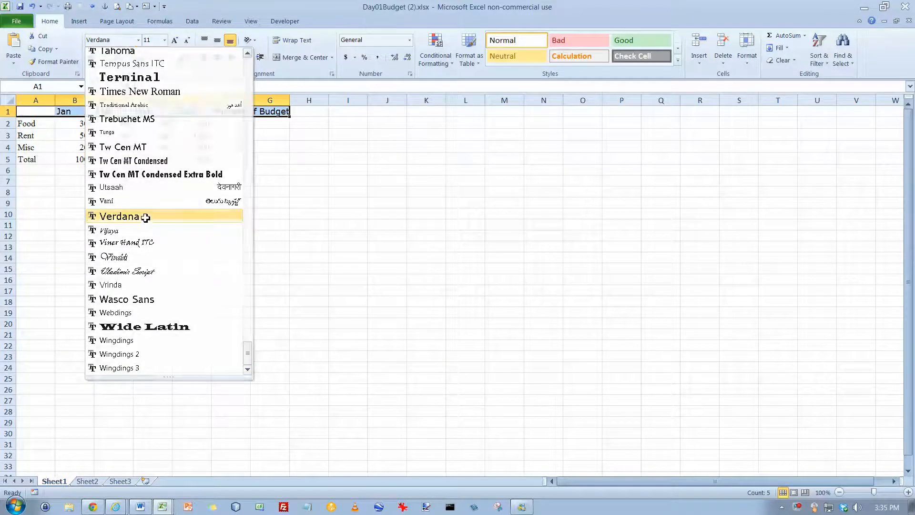
{"action": "left_click", "coordinate": [121, 216]}
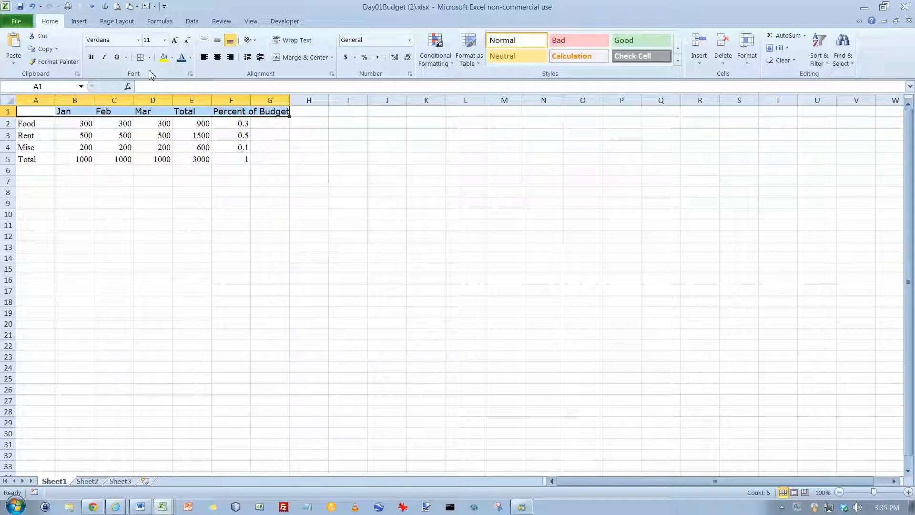
{"action": "left_click", "coordinate": [166, 40]}
{"action": "type", "text": "13"}
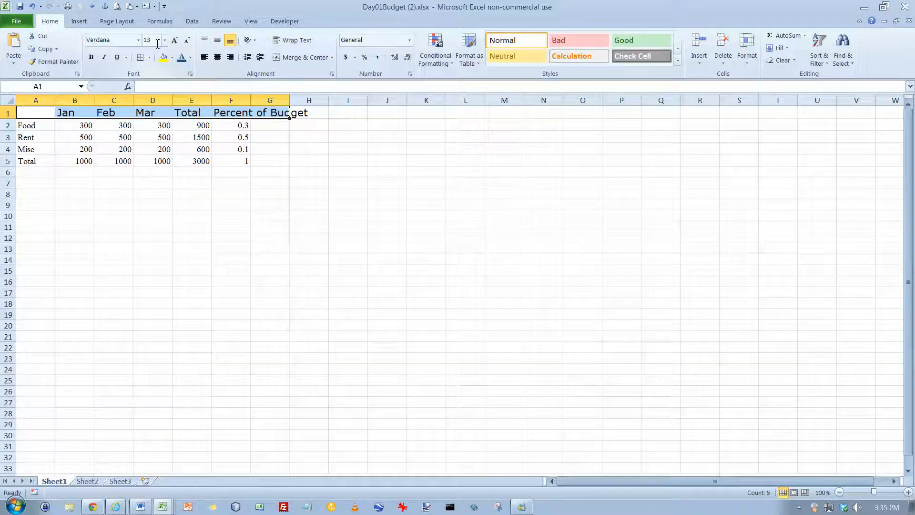
{"action": "left_click", "coordinate": [164, 41]}
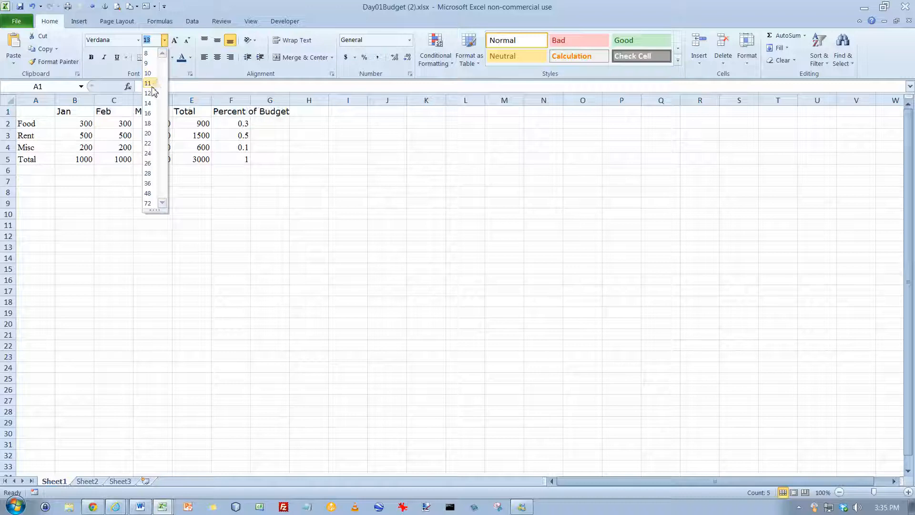
{"action": "left_click", "coordinate": [147, 83]}
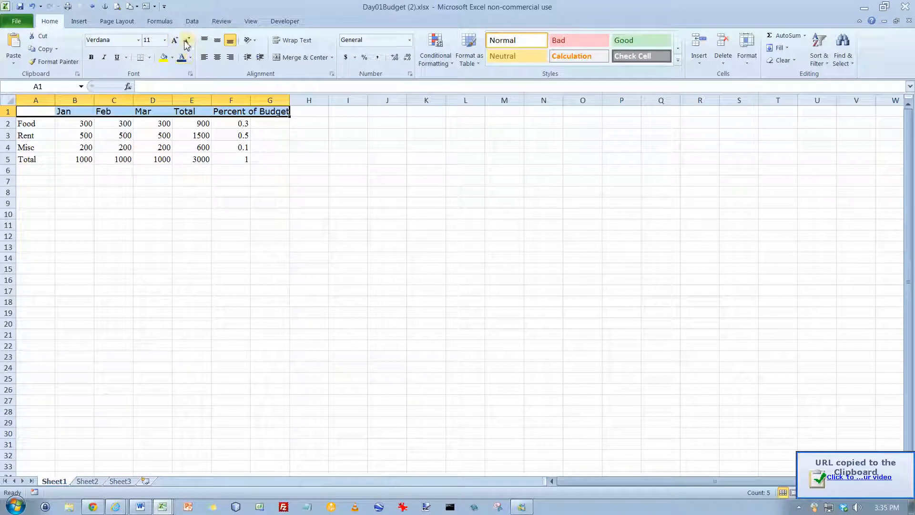
{"action": "mouse_move", "coordinate": [176, 40]}
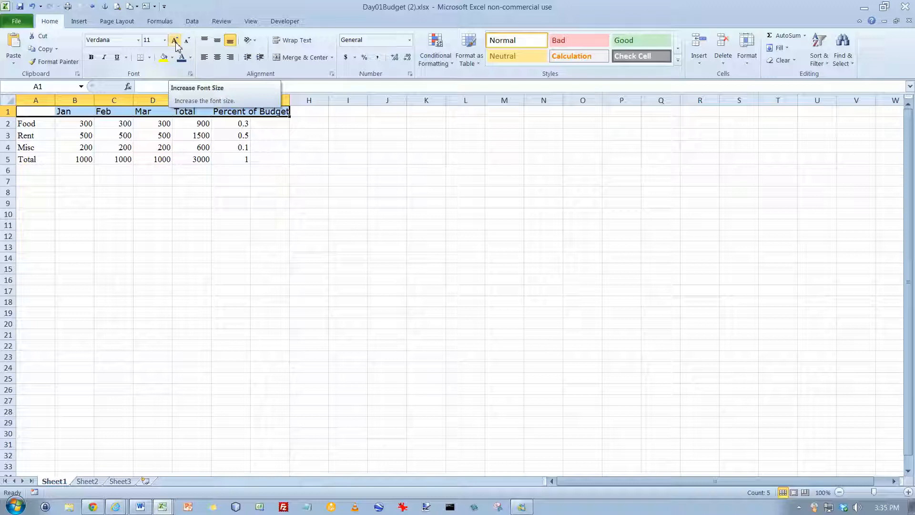
{"action": "left_click", "coordinate": [175, 40]}
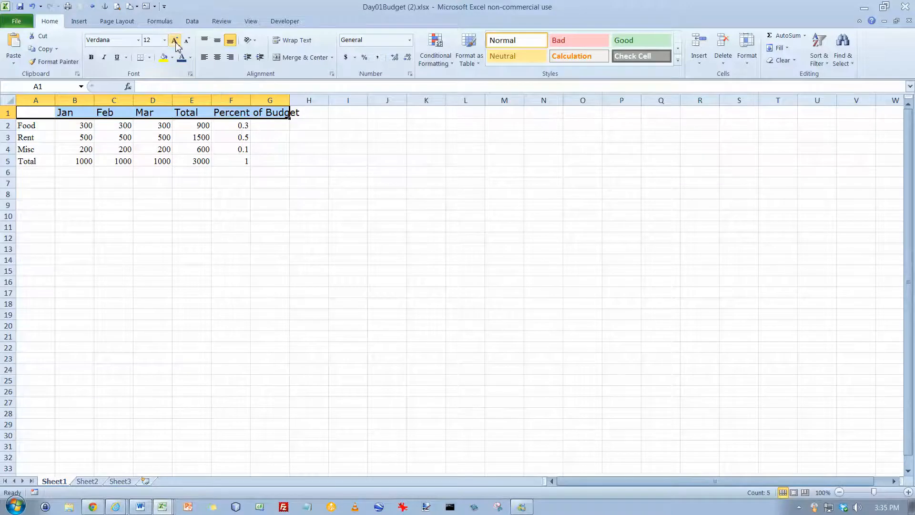
{"action": "left_click", "coordinate": [175, 41]}
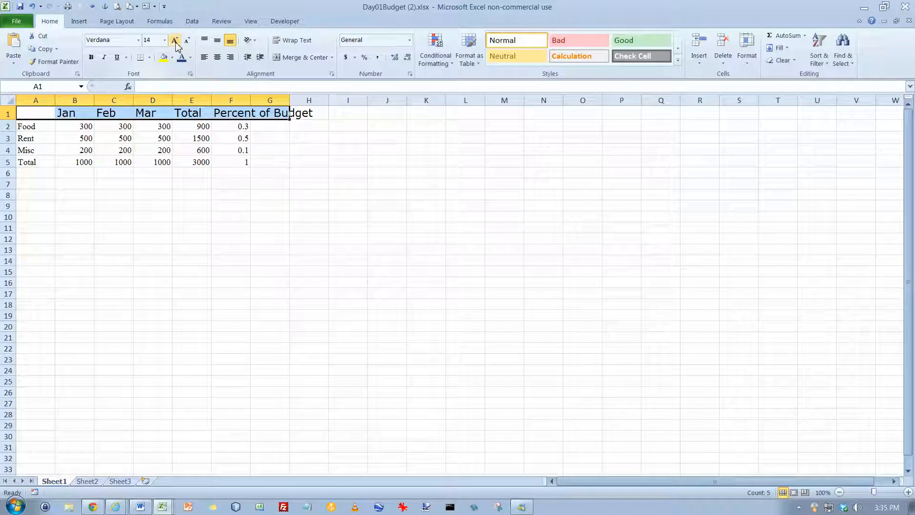
{"action": "left_click", "coordinate": [164, 40]}
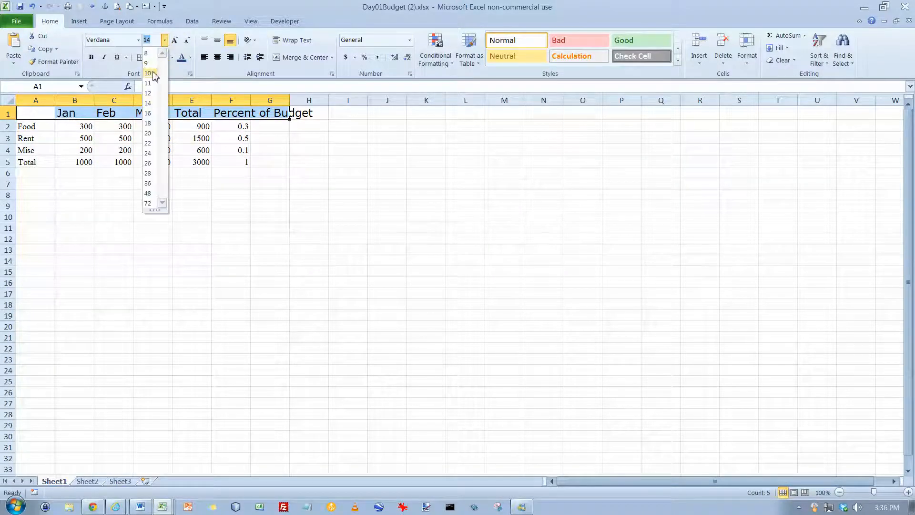
{"action": "left_click", "coordinate": [147, 162]}
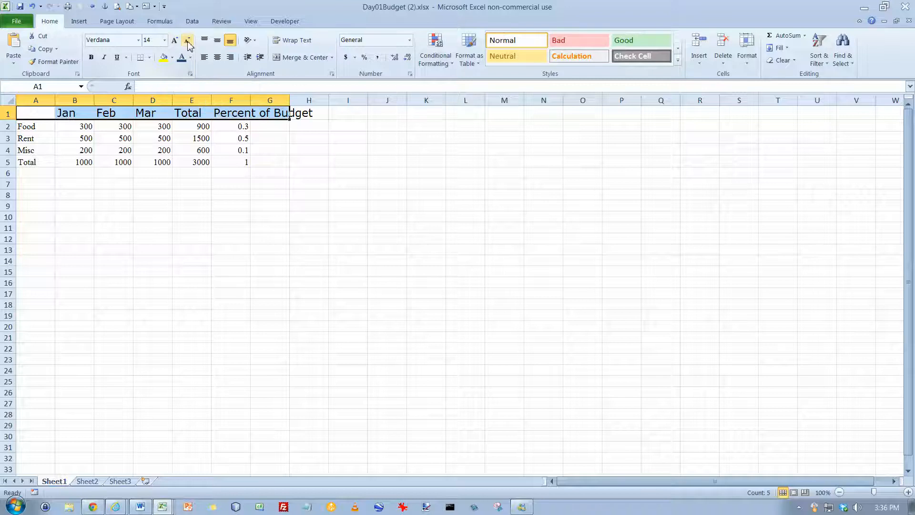
{"action": "mouse_move", "coordinate": [188, 40]}
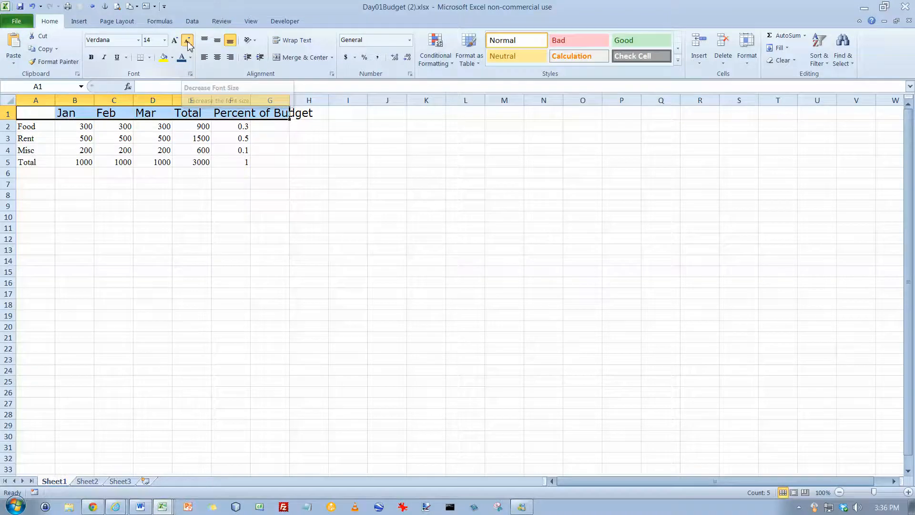
{"action": "left_click", "coordinate": [187, 40]}
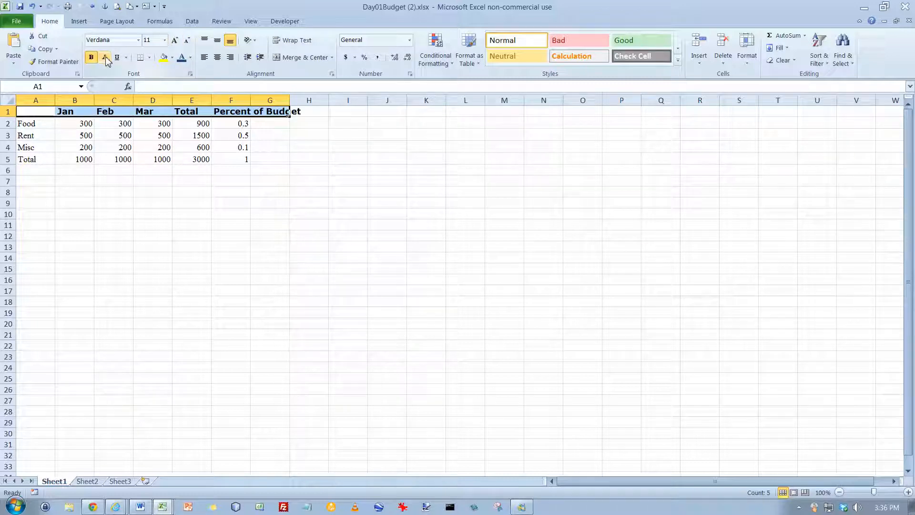
Make the headings bold and double-underline Jan through Percent of Budget (B1:F1)
{"action": "left_click", "coordinate": [91, 58]}
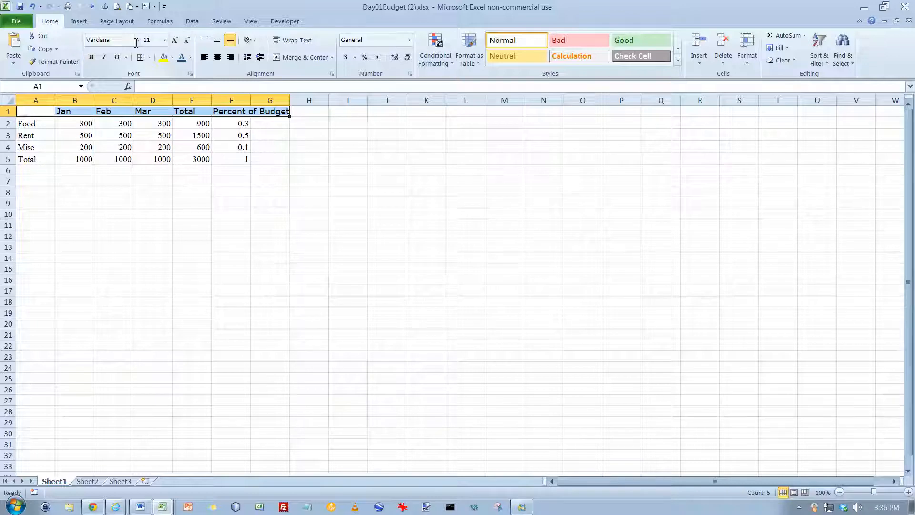
{"action": "left_click", "coordinate": [104, 57]}
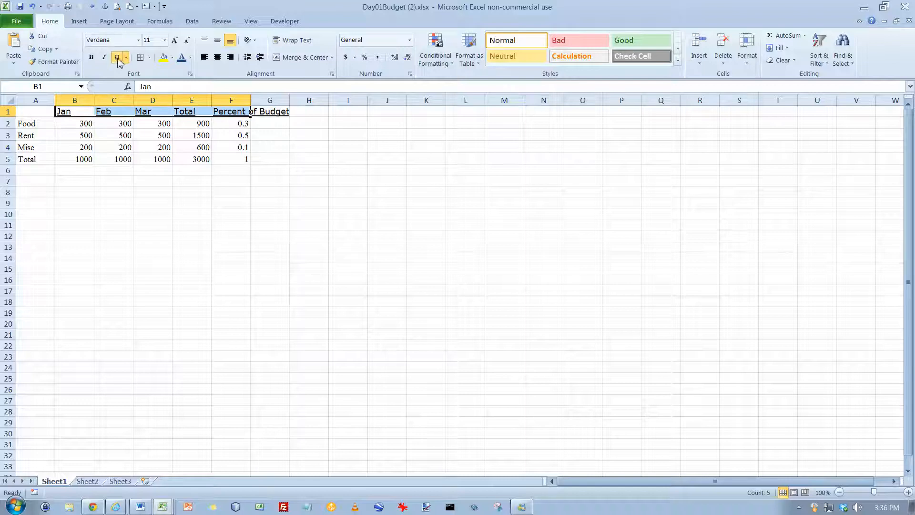
{"action": "left_click", "coordinate": [126, 57]}
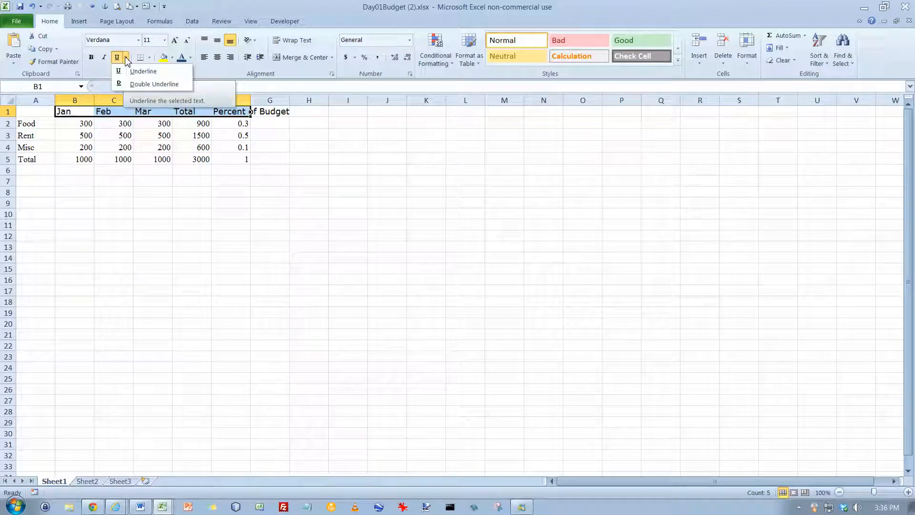
{"action": "mouse_move", "coordinate": [155, 84]}
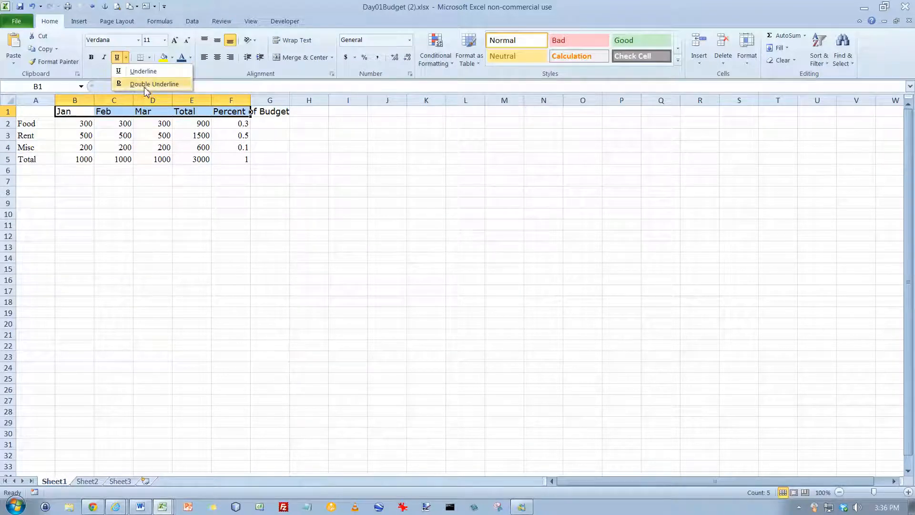
{"action": "left_click", "coordinate": [154, 84]}
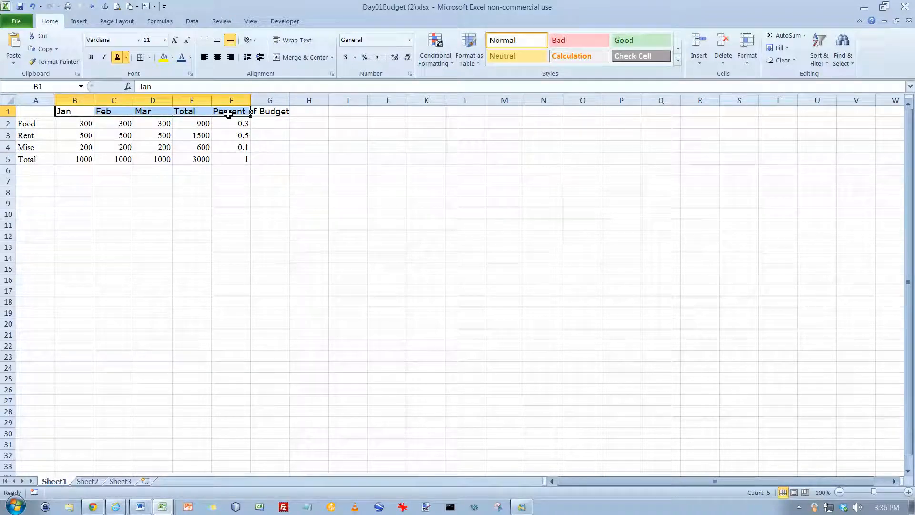
{"action": "mouse_move", "coordinate": [127, 58]}
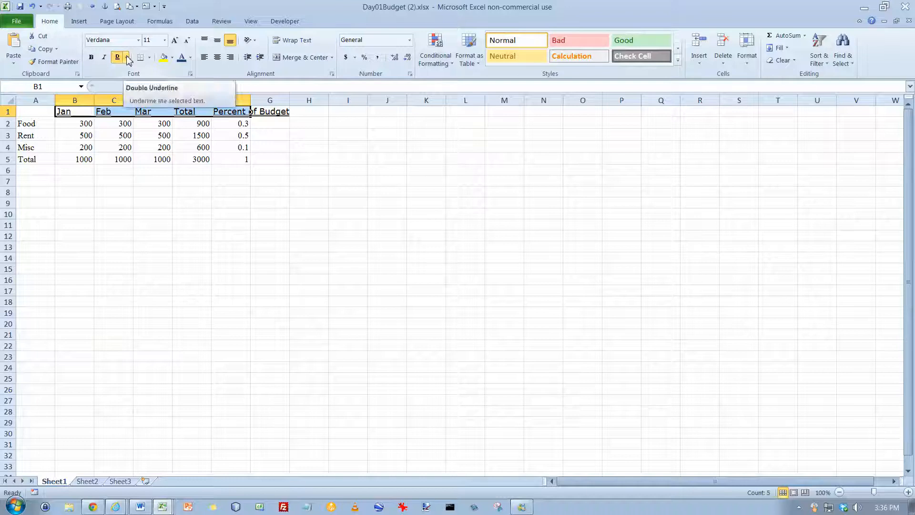
{"action": "left_click", "coordinate": [127, 58]}
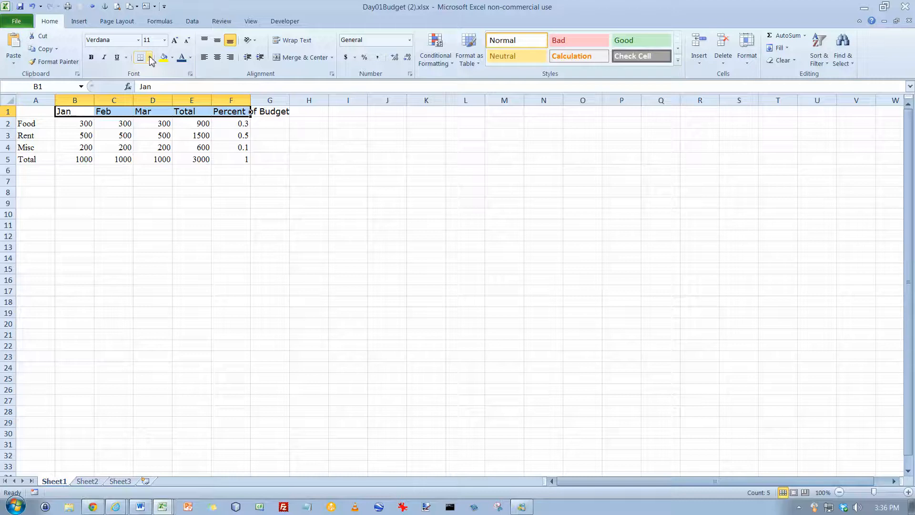
Apply All Borders to the number cells B2:F5, rows Food to Total
{"action": "left_click", "coordinate": [148, 58]}
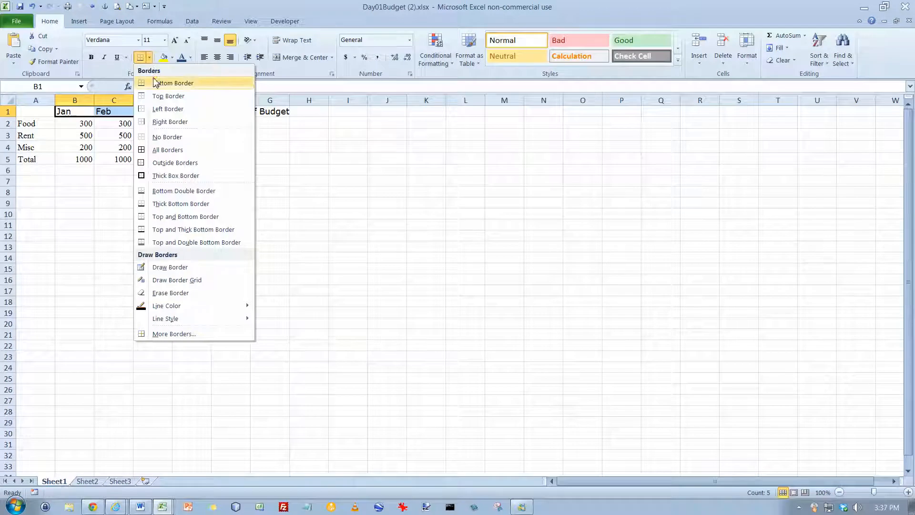
{"action": "mouse_move", "coordinate": [169, 121]}
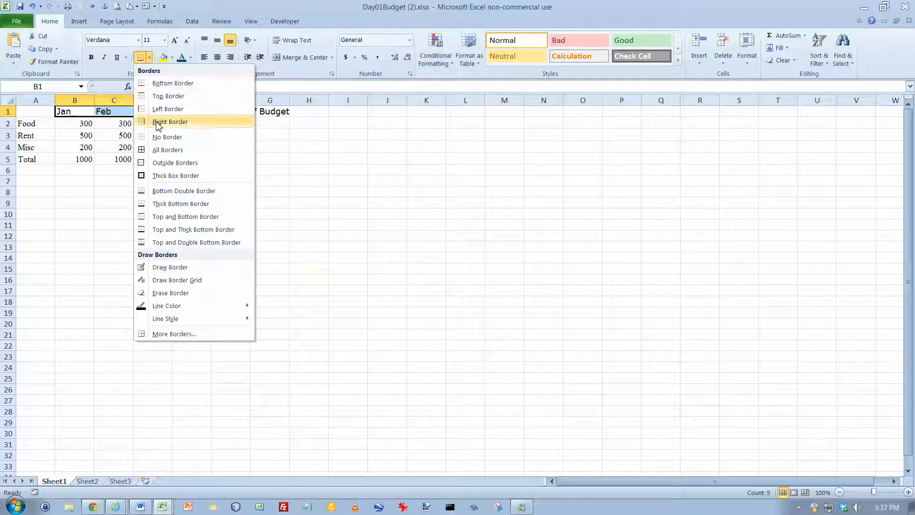
{"action": "mouse_move", "coordinate": [264, 170]}
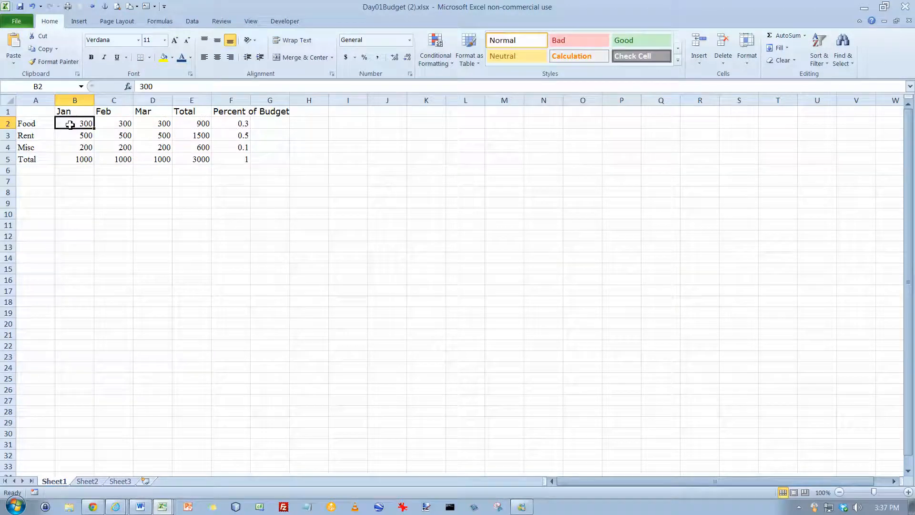
{"action": "left_click_drag", "start_coordinate": [75, 123], "coordinate": [153, 160]}
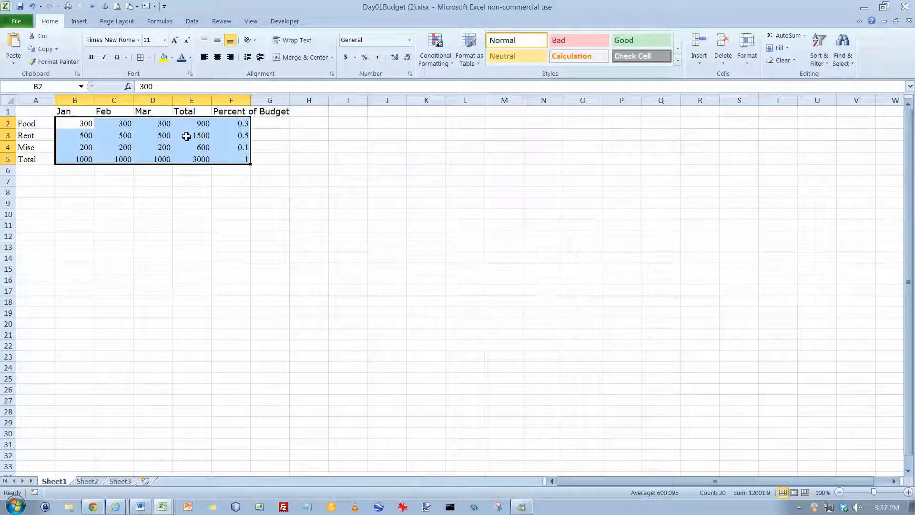
{"action": "left_click", "coordinate": [139, 58]}
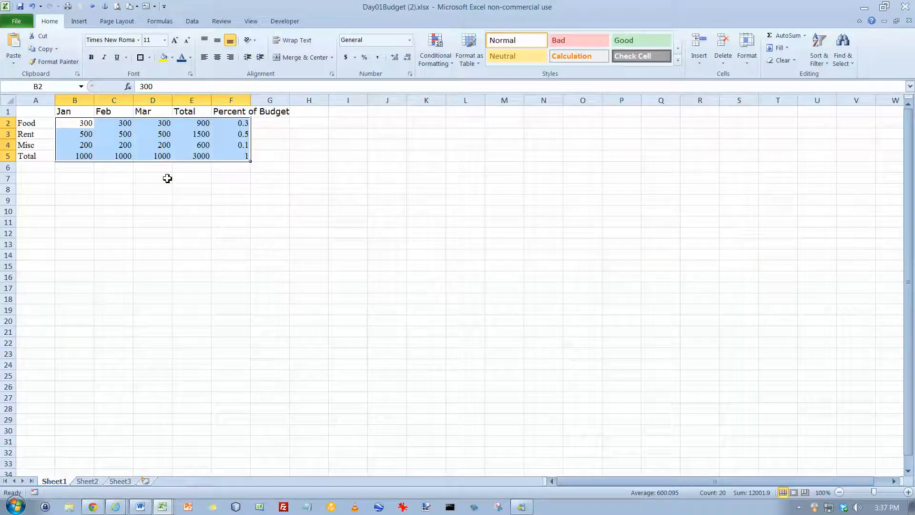
{"action": "left_click", "coordinate": [387, 168]}
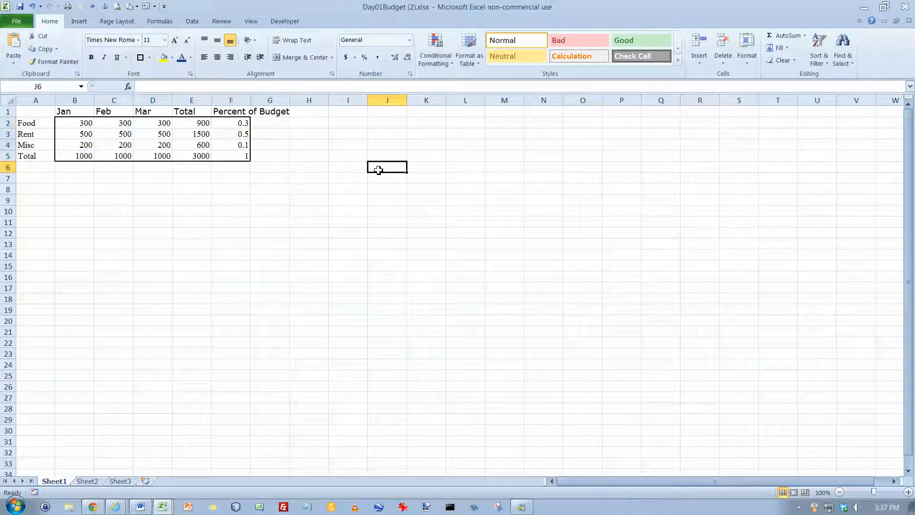
{"action": "left_click_drag", "start_coordinate": [75, 123], "coordinate": [203, 167]}
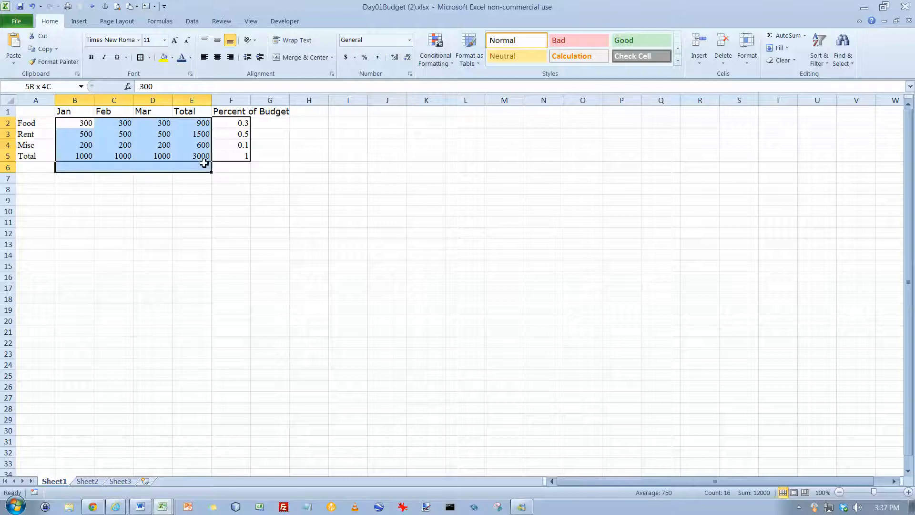
{"action": "left_click", "coordinate": [150, 57]}
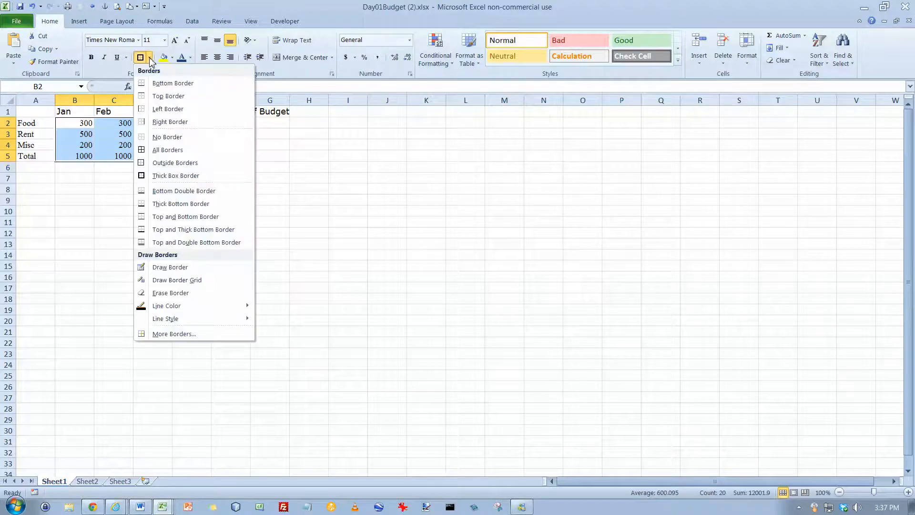
{"action": "mouse_move", "coordinate": [167, 150]}
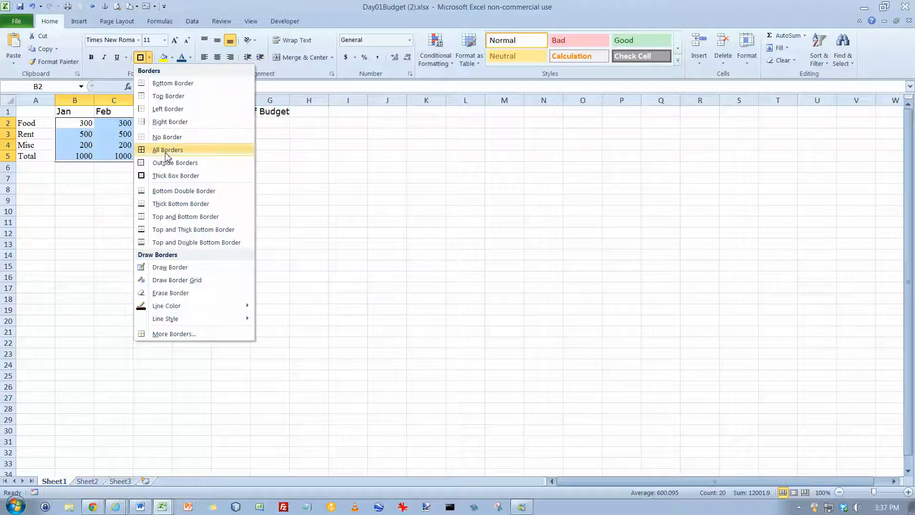
{"action": "left_click", "coordinate": [168, 150]}
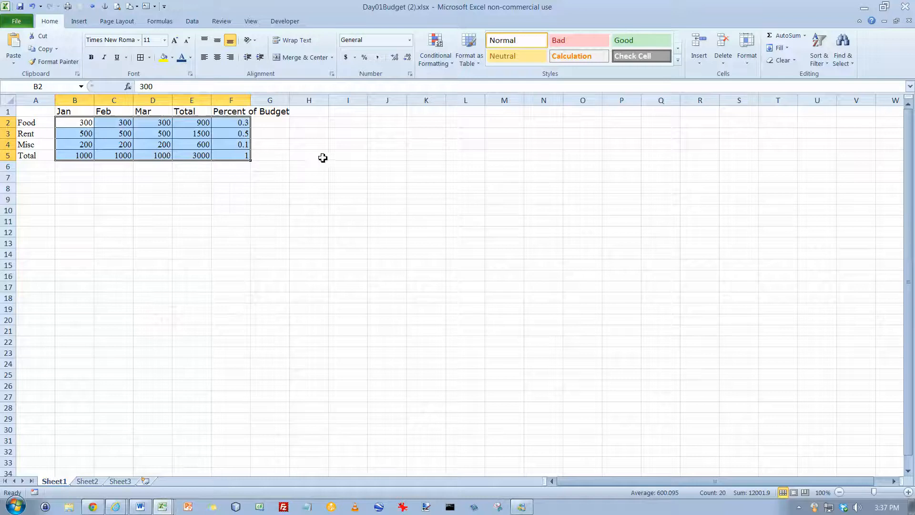
{"action": "left_click", "coordinate": [348, 154]}
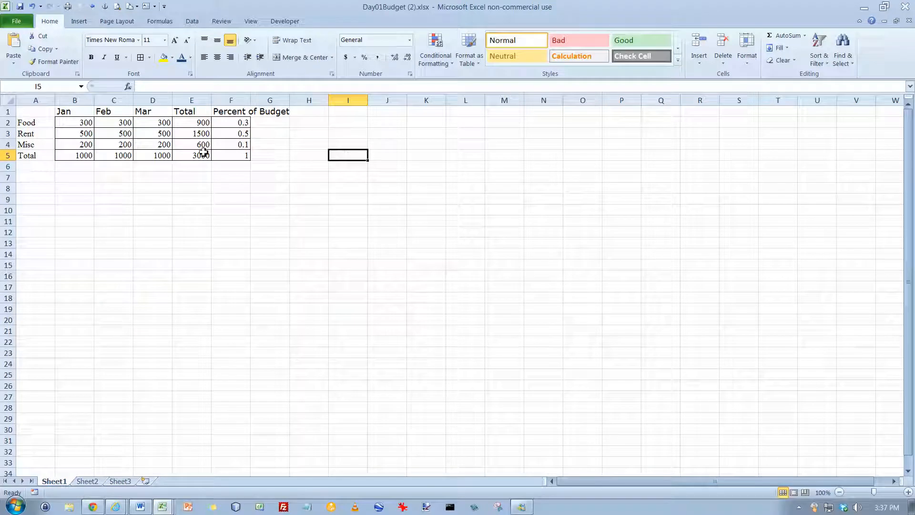
{"action": "left_click_drag", "start_coordinate": [74, 122], "coordinate": [153, 144]}
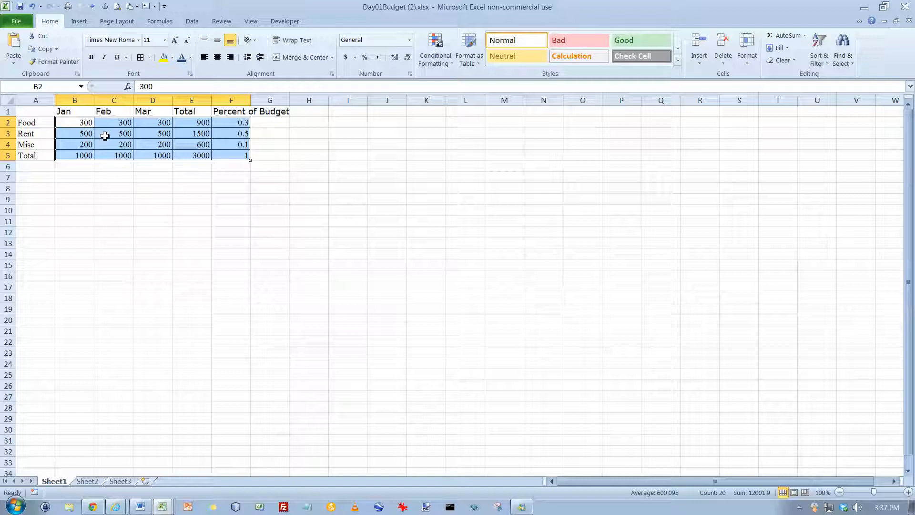
{"action": "left_click", "coordinate": [147, 57]}
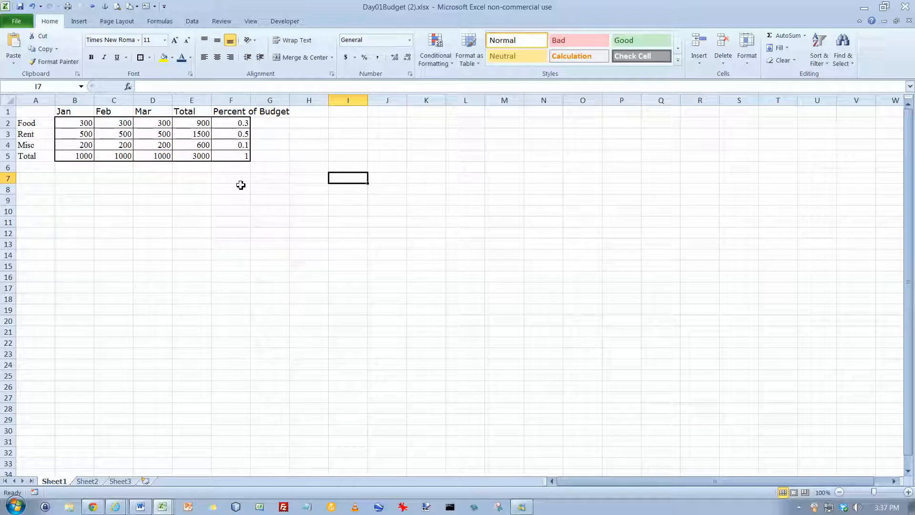
Drag-fill the total Percent of Budget value 1 from F5 down to row 12 as a trial
{"action": "left_click", "coordinate": [230, 156]}
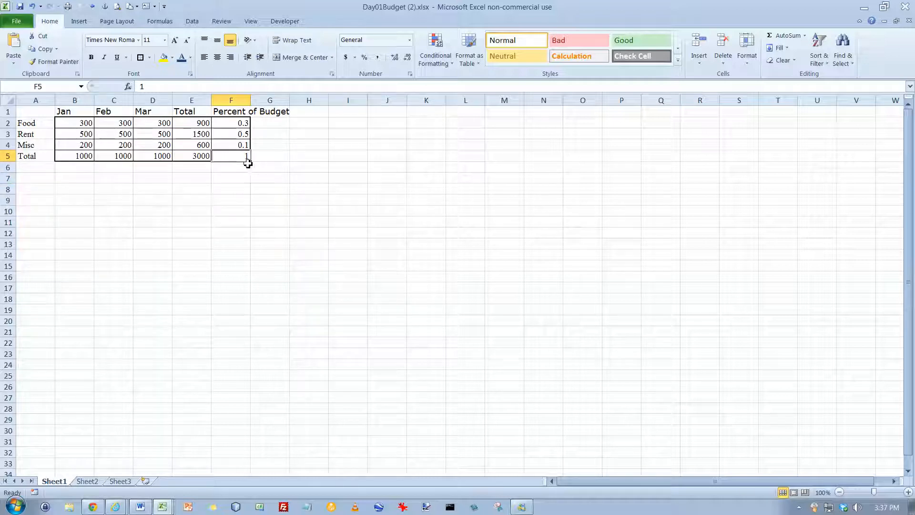
{"action": "left_click_drag", "start_coordinate": [246, 155], "coordinate": [246, 236]}
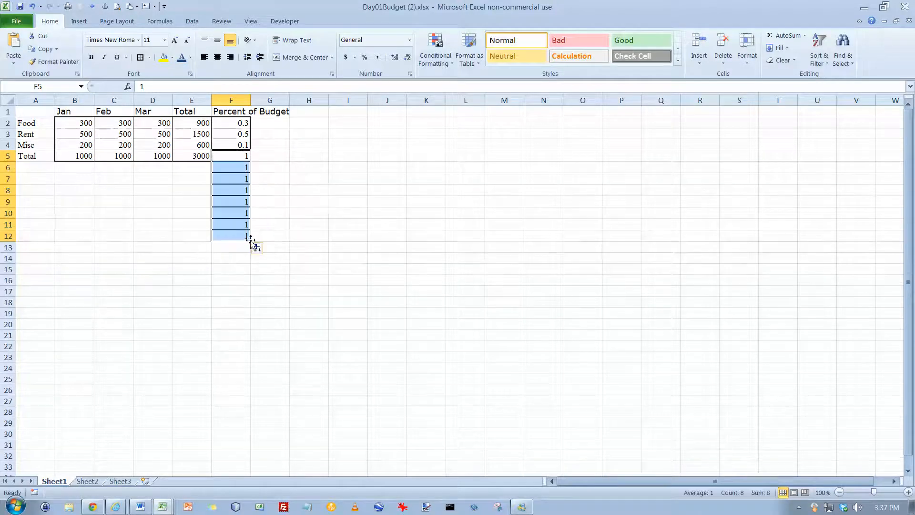
{"action": "left_click", "coordinate": [348, 189]}
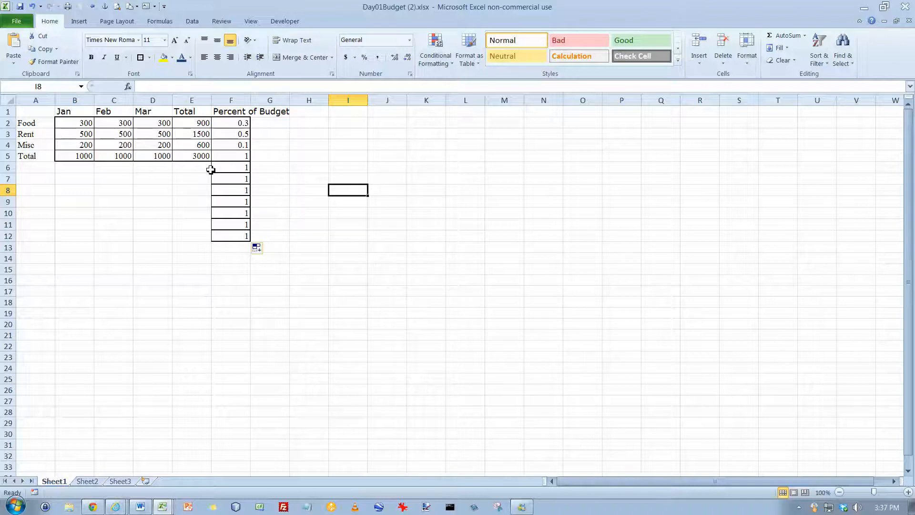
{"action": "mouse_move", "coordinate": [247, 176]}
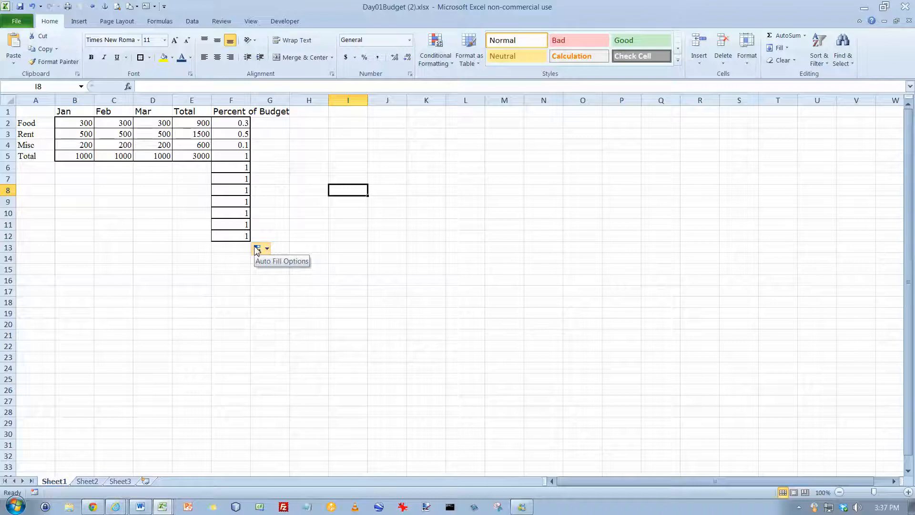
{"action": "mouse_move", "coordinate": [217, 218]}
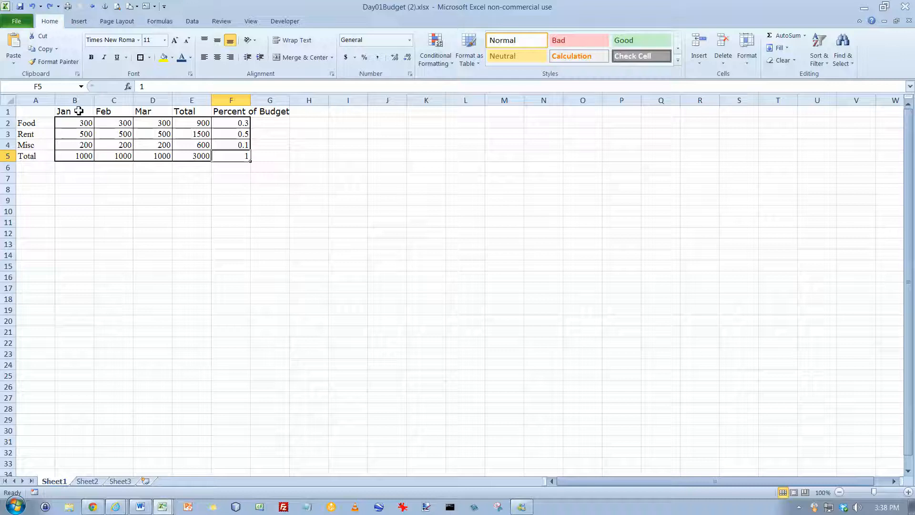
In More Borders, clear diagonals, choose a blue line colour and outline cell F5
{"action": "left_click", "coordinate": [151, 57]}
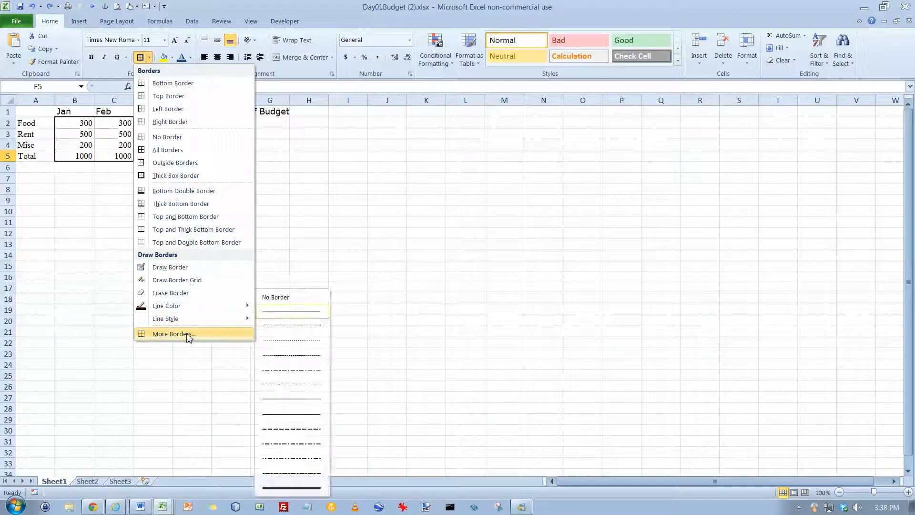
{"action": "left_click", "coordinate": [172, 334]}
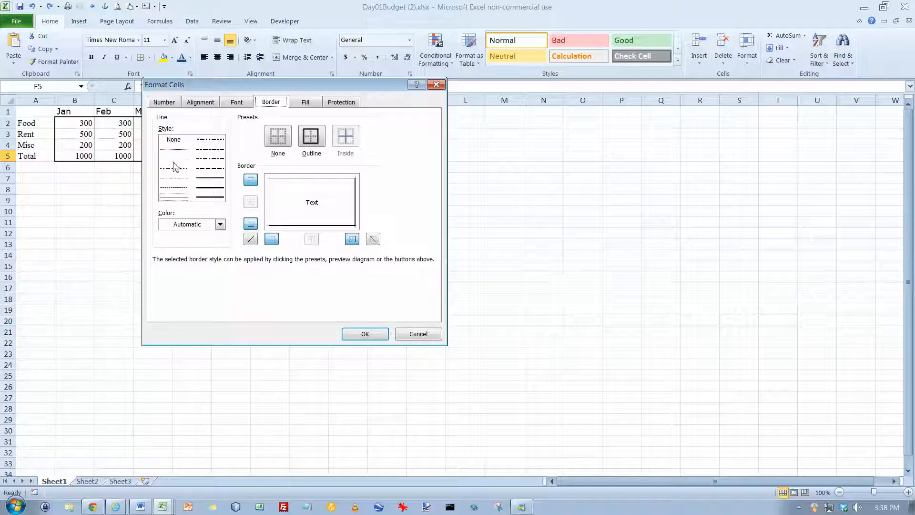
{"action": "left_click", "coordinate": [209, 192]}
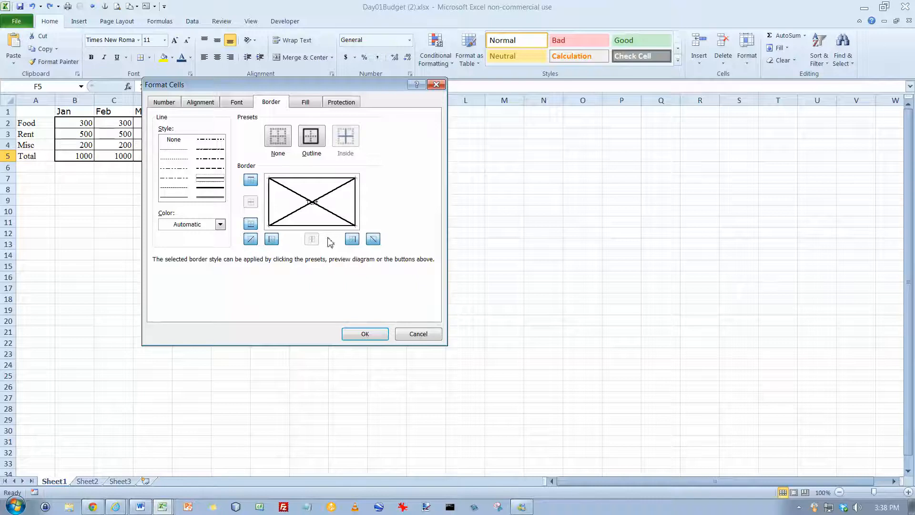
{"action": "left_click", "coordinate": [250, 239]}
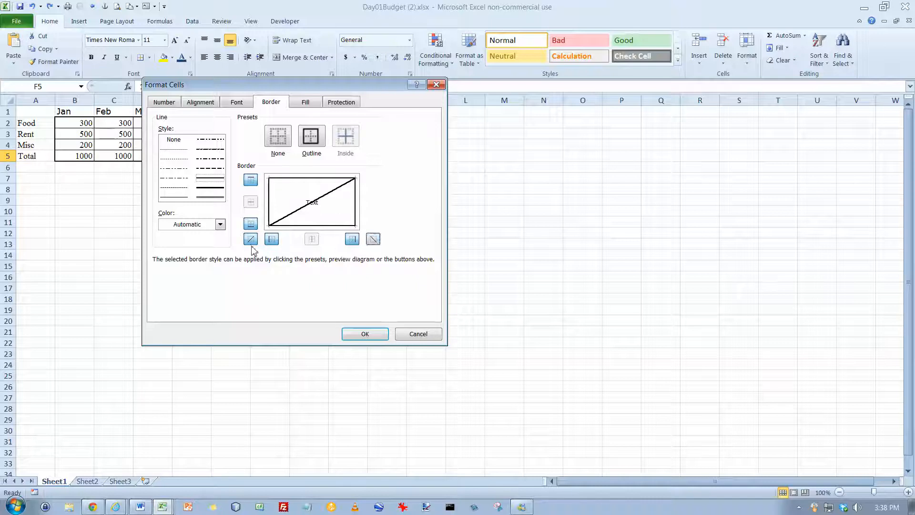
{"action": "left_click", "coordinate": [250, 238]}
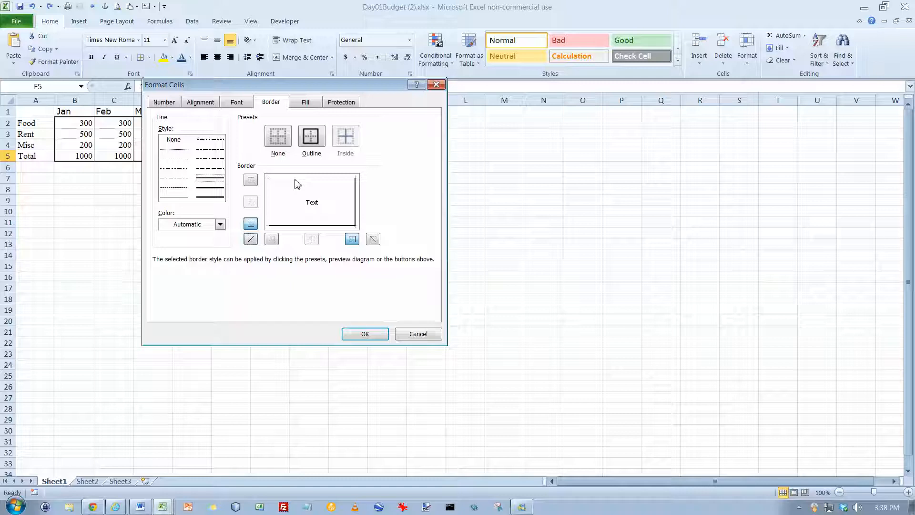
{"action": "left_click", "coordinate": [251, 179]}
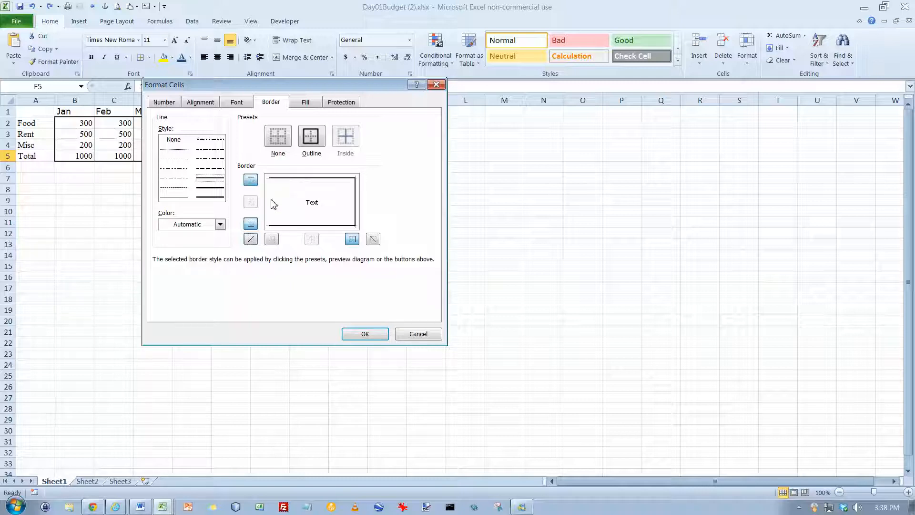
{"action": "left_click", "coordinate": [271, 238]}
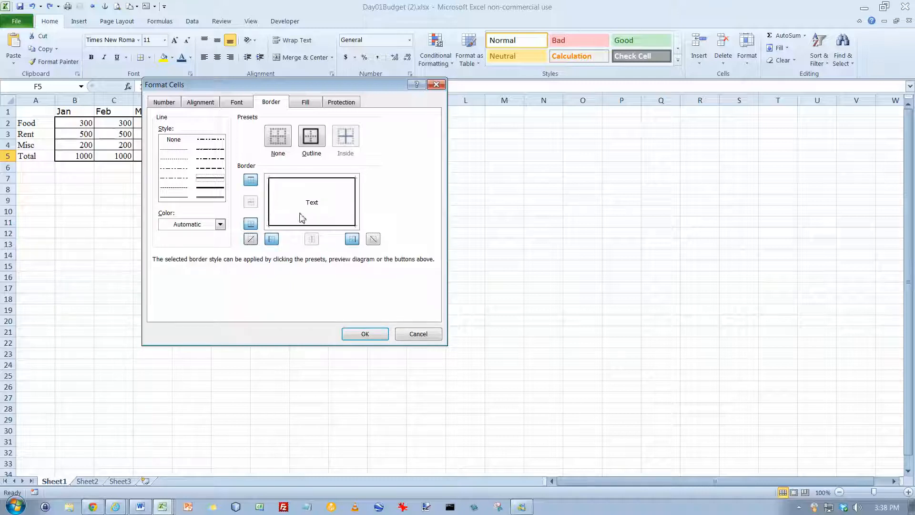
{"action": "left_click", "coordinate": [221, 224]}
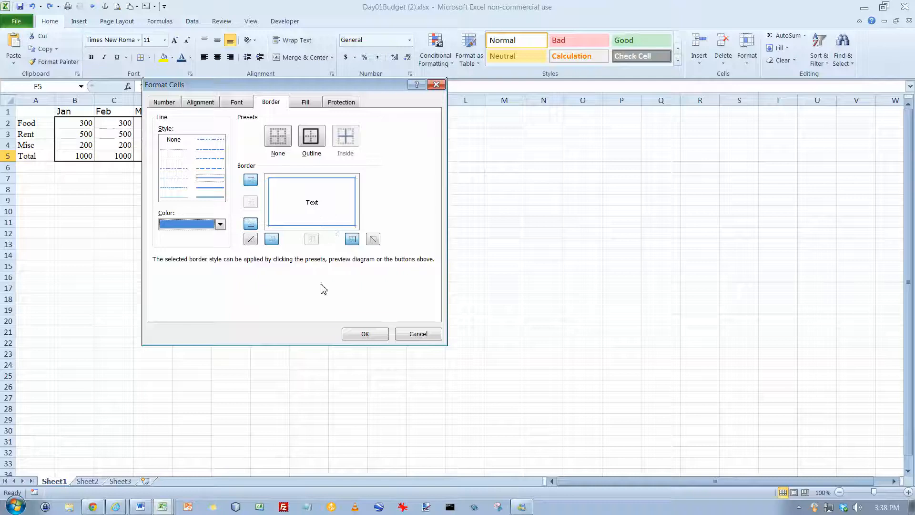
{"action": "left_click", "coordinate": [365, 334]}
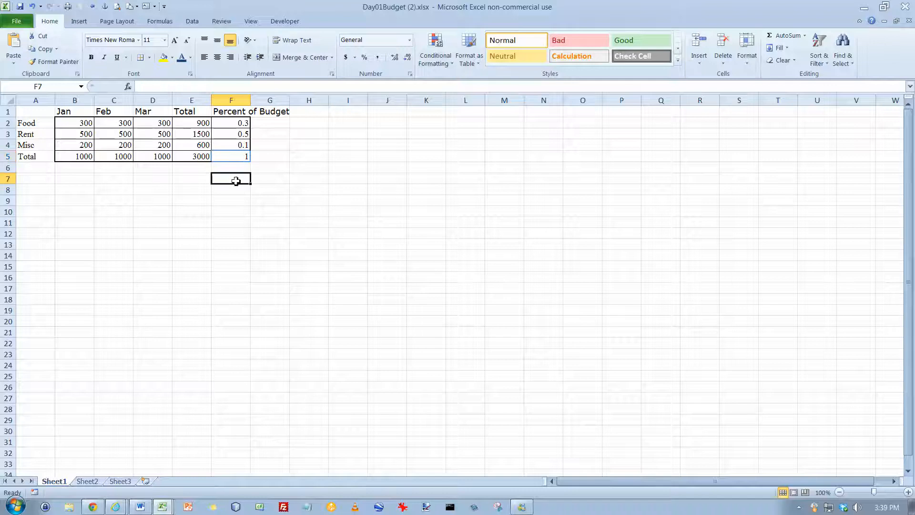
Shade headings B1:F1 light blue and colour their text purple
{"action": "left_click", "coordinate": [230, 155]}
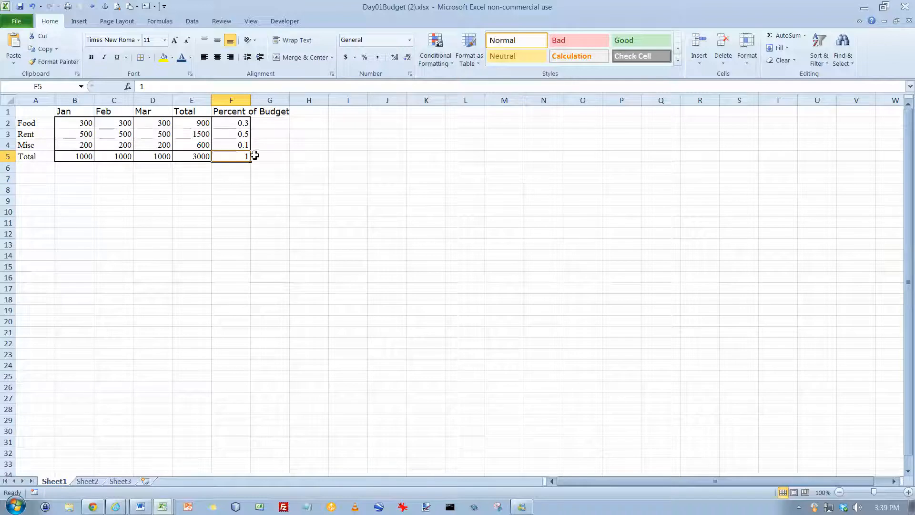
{"action": "left_click_drag", "start_coordinate": [75, 111], "coordinate": [192, 111]}
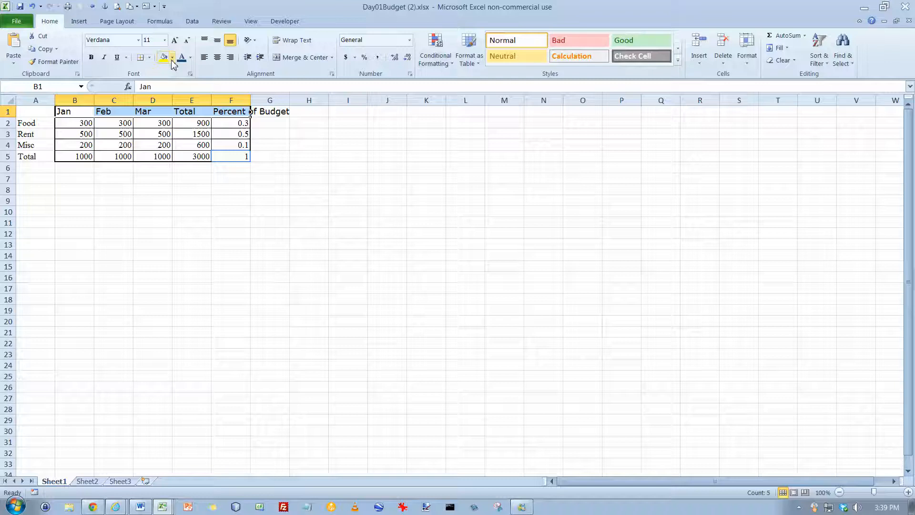
{"action": "mouse_move", "coordinate": [164, 56]}
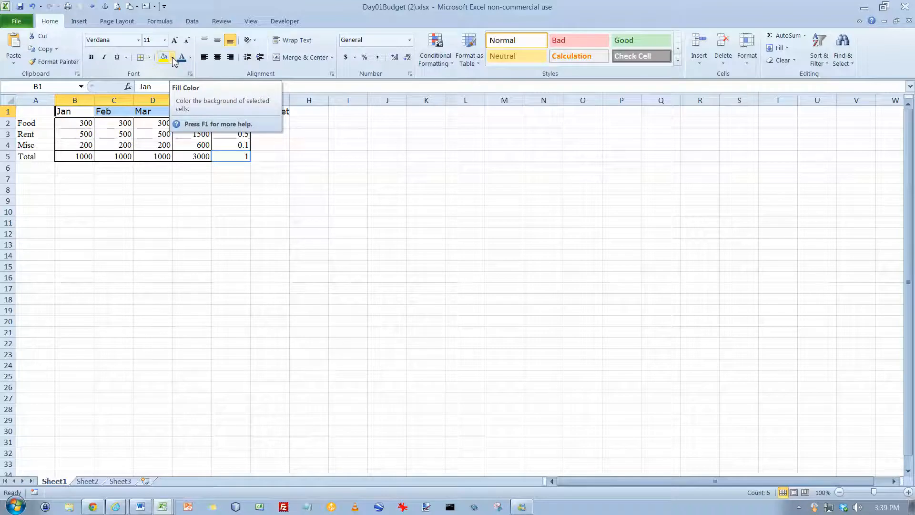
{"action": "left_click", "coordinate": [173, 57]}
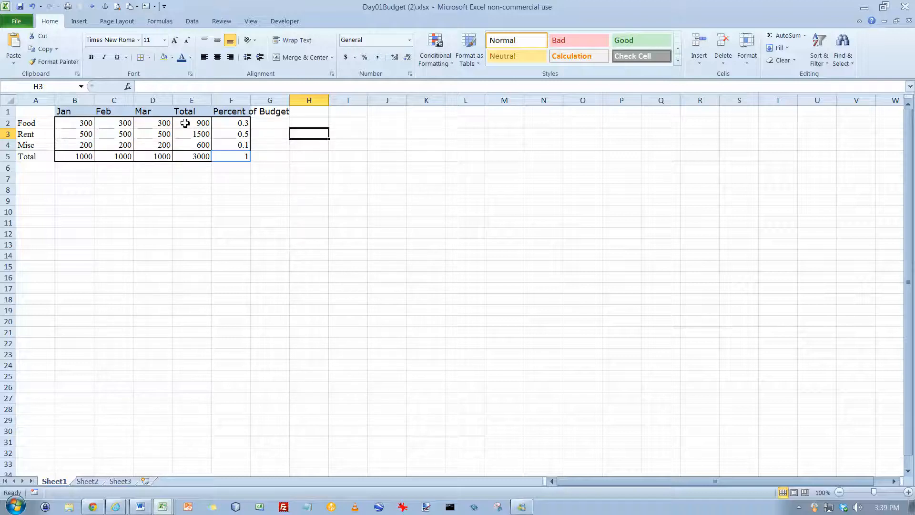
{"action": "mouse_move", "coordinate": [182, 56]}
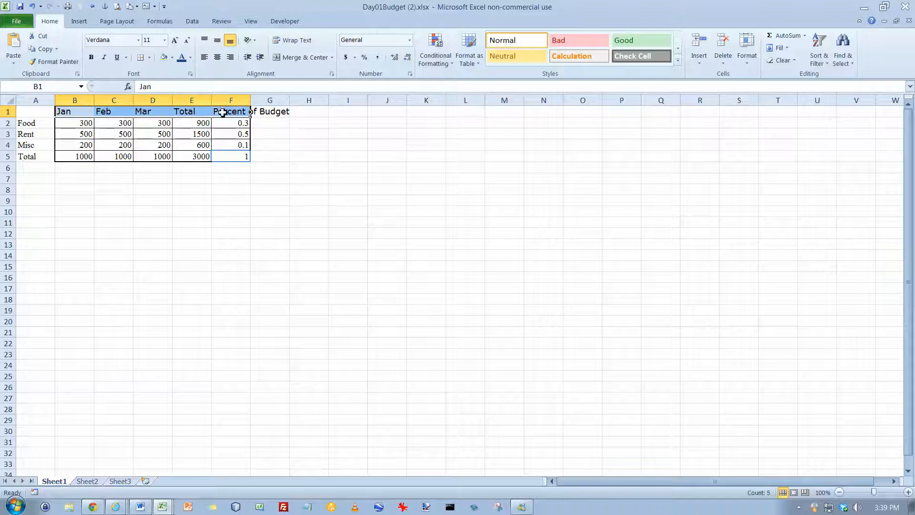
{"action": "left_click", "coordinate": [191, 57]}
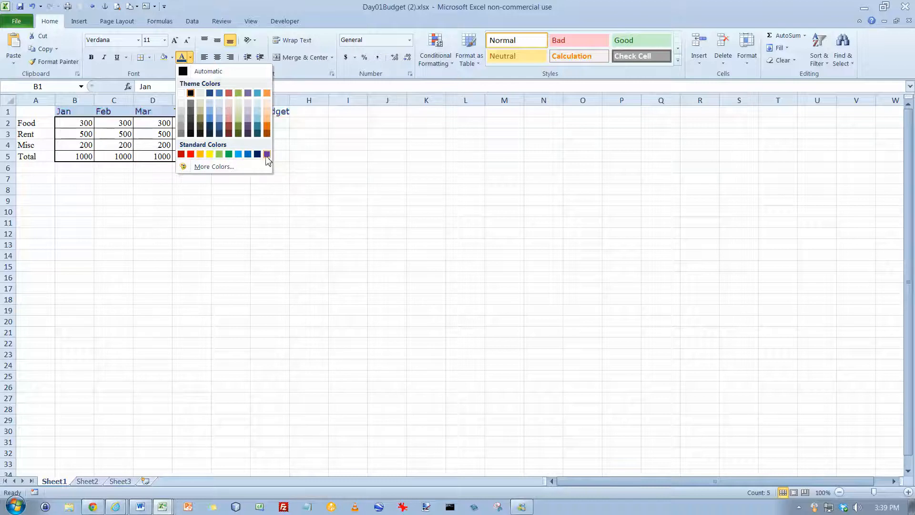
{"action": "left_click", "coordinate": [267, 153]}
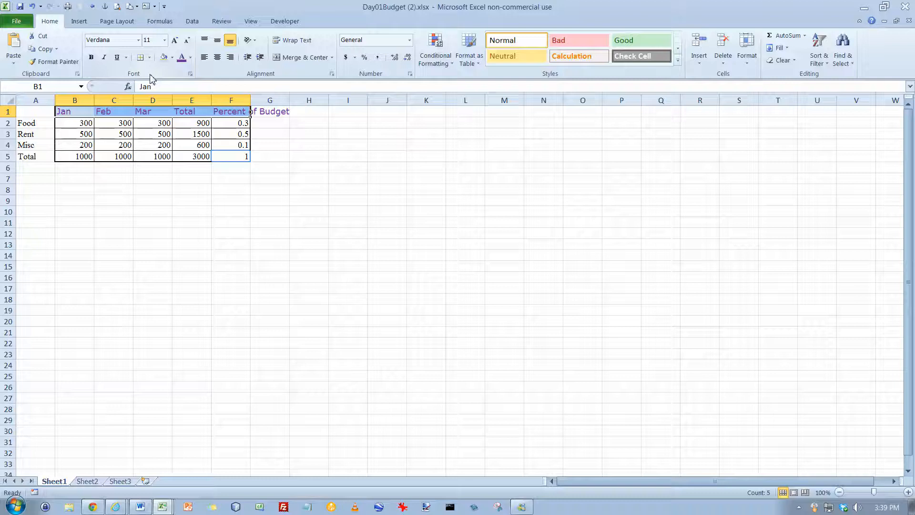
{"action": "mouse_move", "coordinate": [190, 73]}
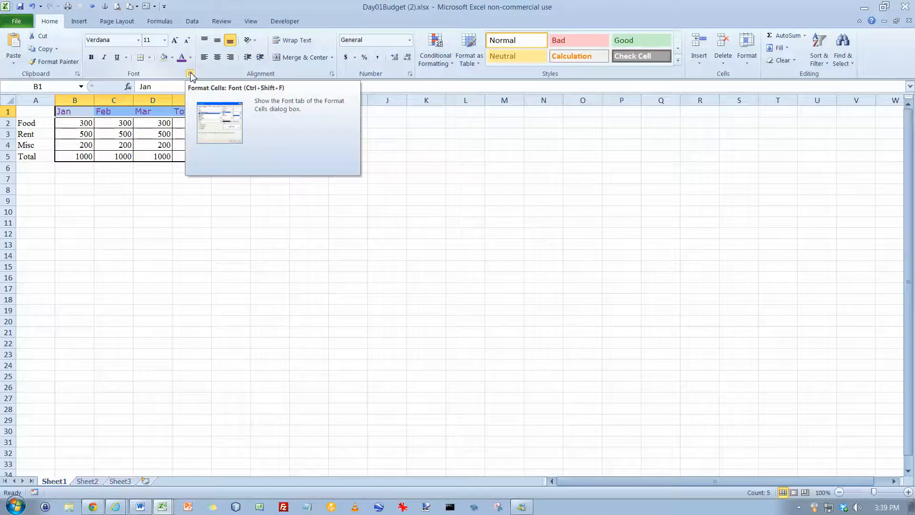
{"action": "left_click", "coordinate": [191, 73]}
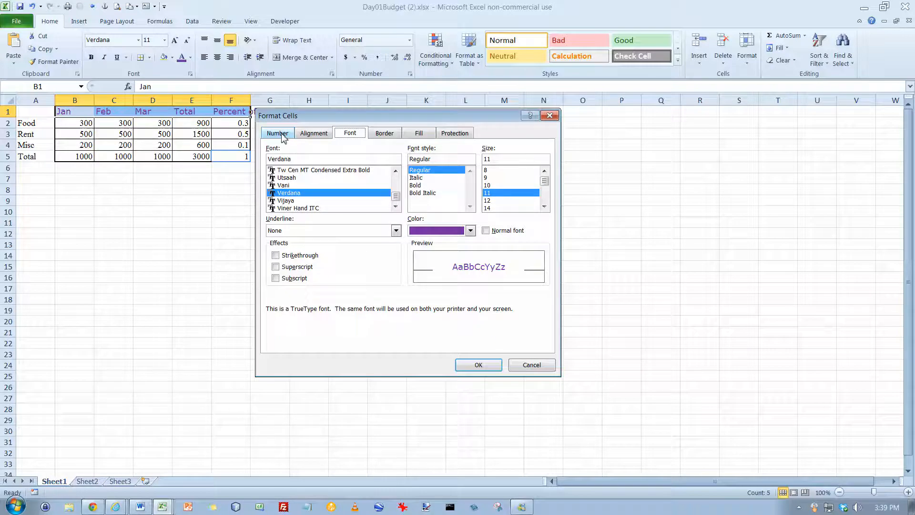
{"action": "left_click", "coordinate": [277, 133]}
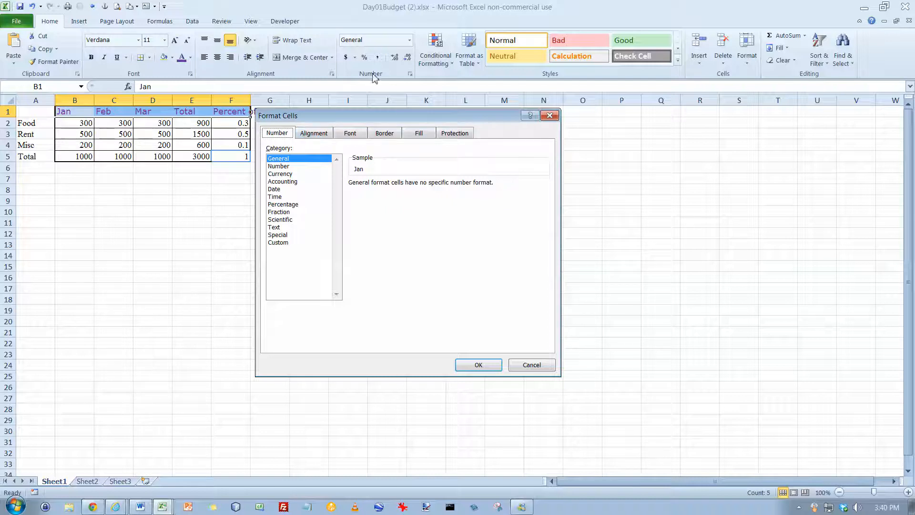
{"action": "left_click", "coordinate": [314, 133]}
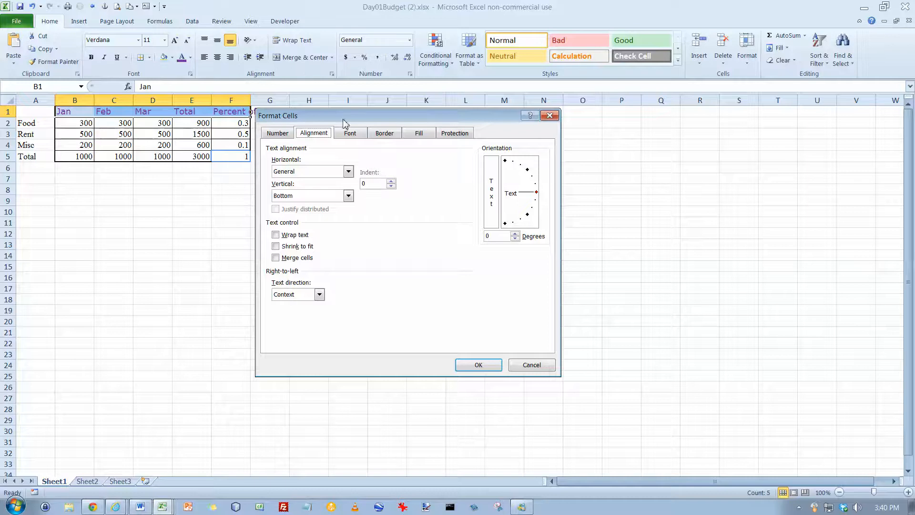
{"action": "left_click", "coordinate": [350, 134]}
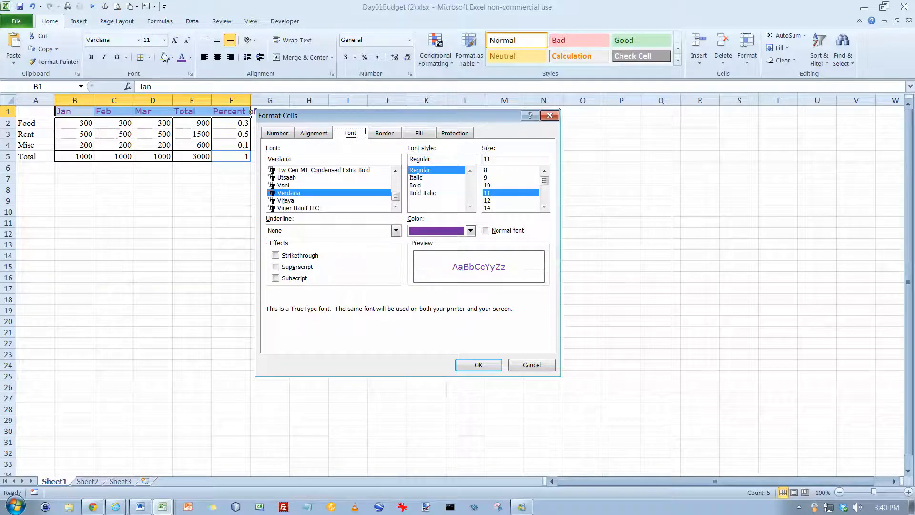
{"action": "mouse_move", "coordinate": [364, 225]}
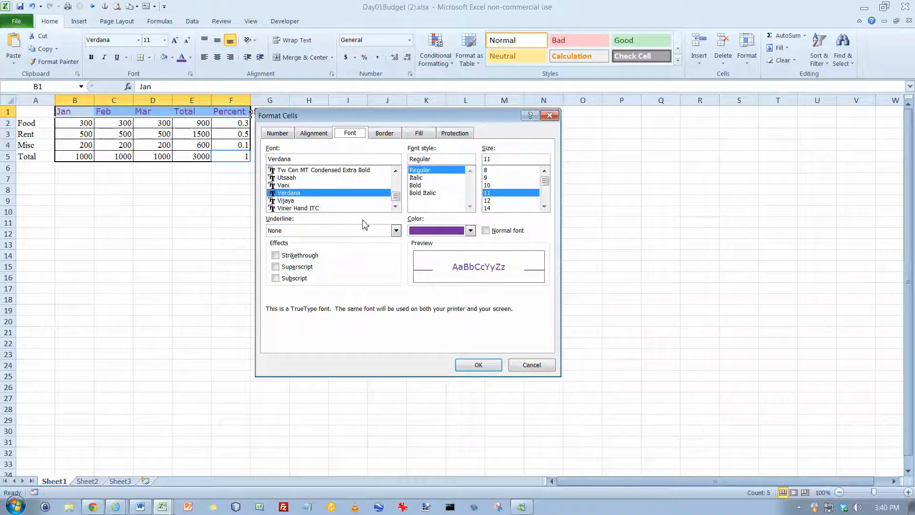
{"action": "mouse_move", "coordinate": [454, 193]}
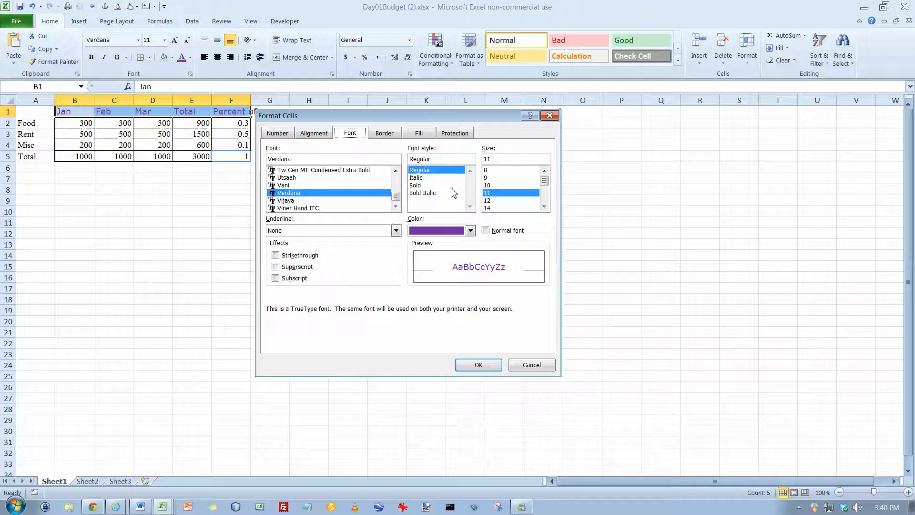
{"action": "mouse_move", "coordinate": [171, 102]}
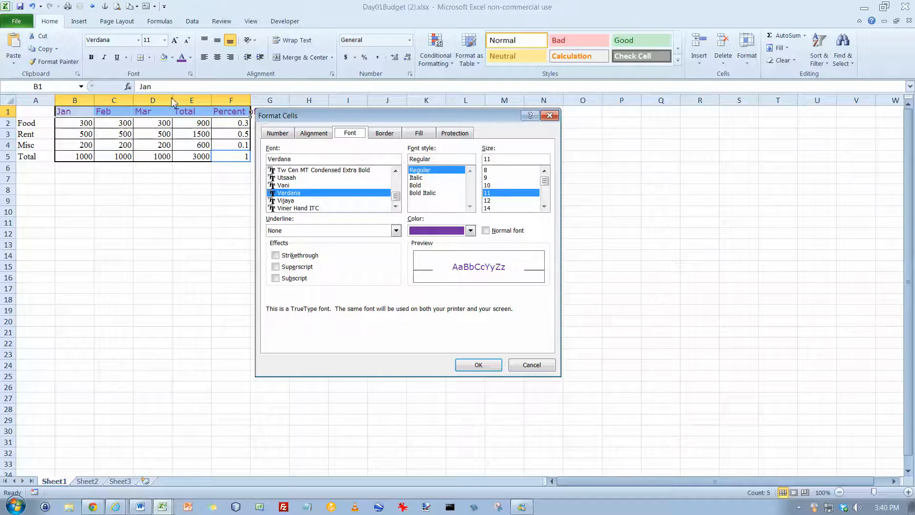
{"action": "mouse_move", "coordinate": [378, 236]}
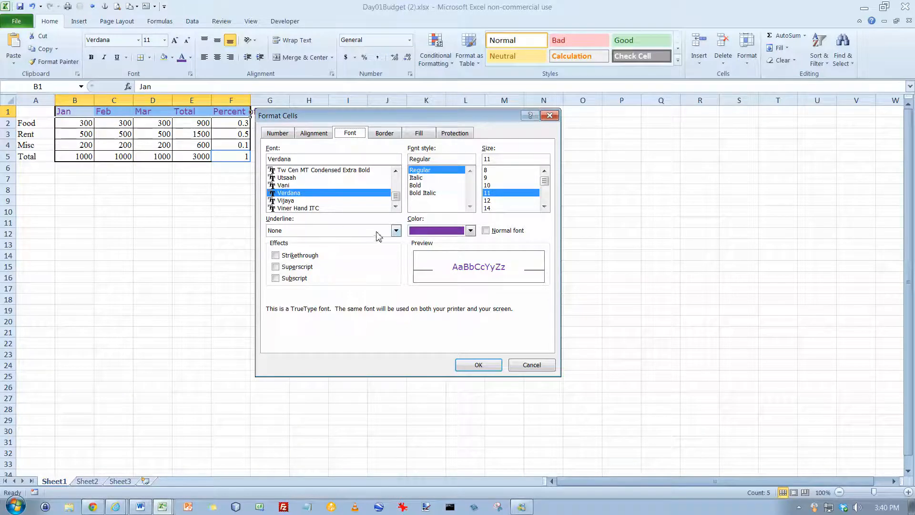
{"action": "mouse_move", "coordinate": [382, 254]}
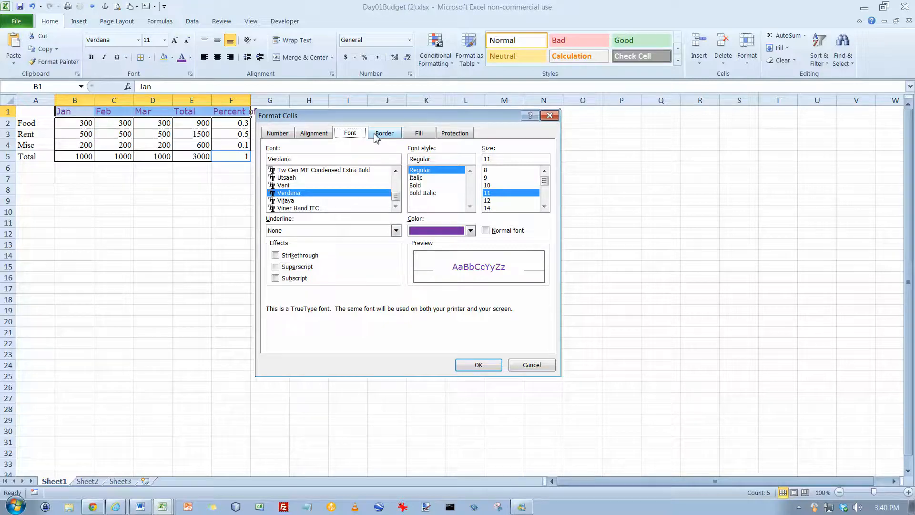
{"action": "left_click", "coordinate": [385, 133]}
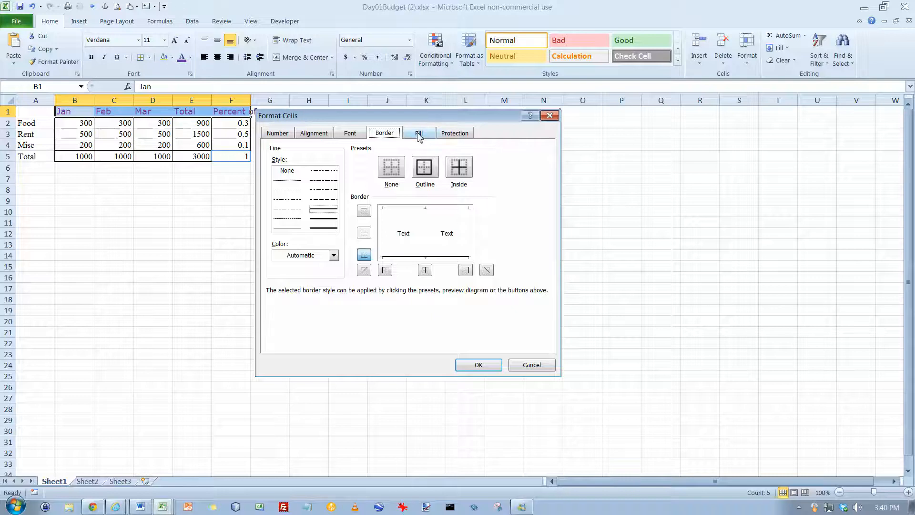
{"action": "left_click", "coordinate": [419, 132]}
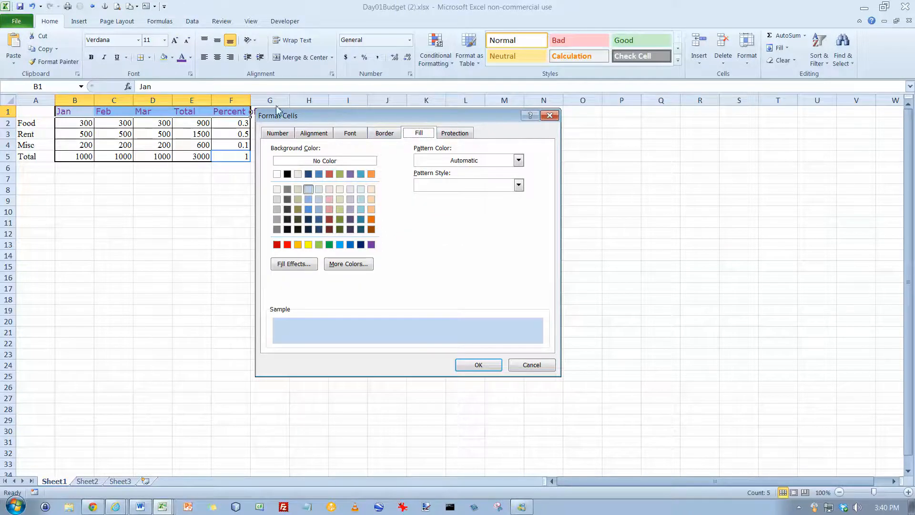
{"action": "left_click", "coordinate": [455, 134]}
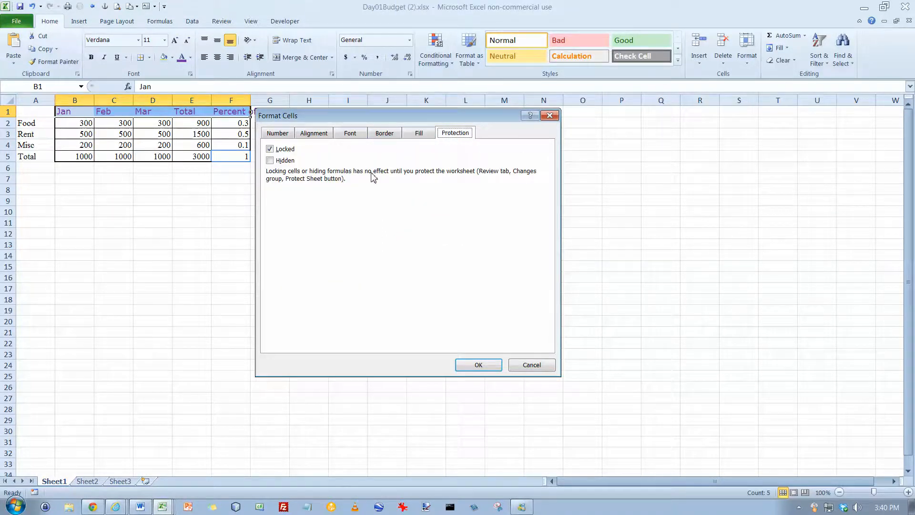
{"action": "mouse_move", "coordinate": [488, 326]}
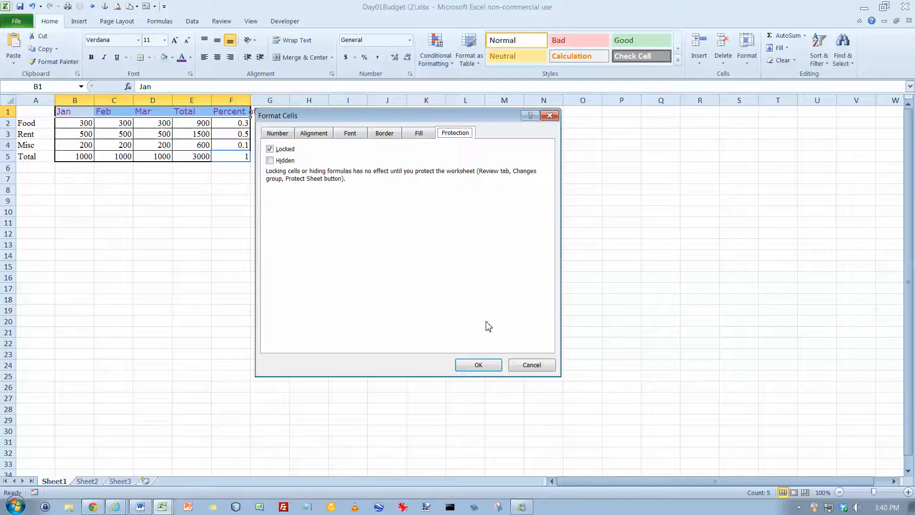
{"action": "left_click", "coordinate": [478, 365]}
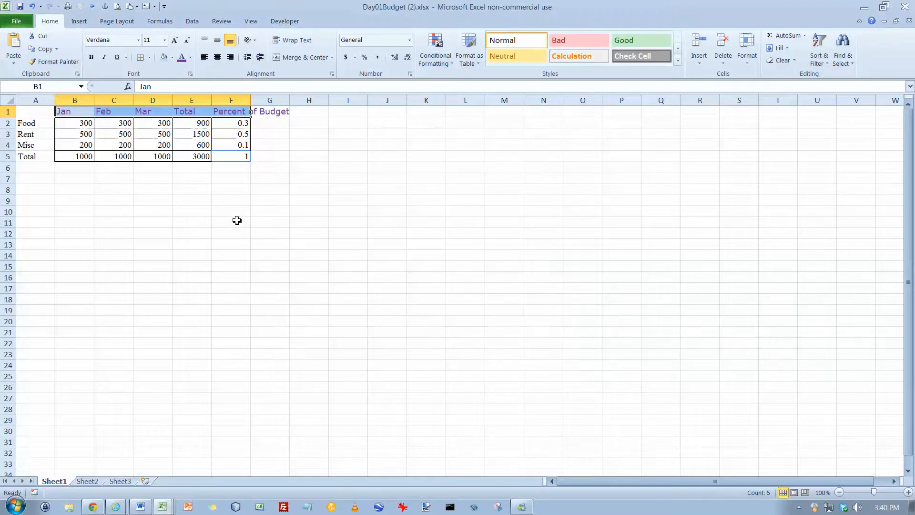